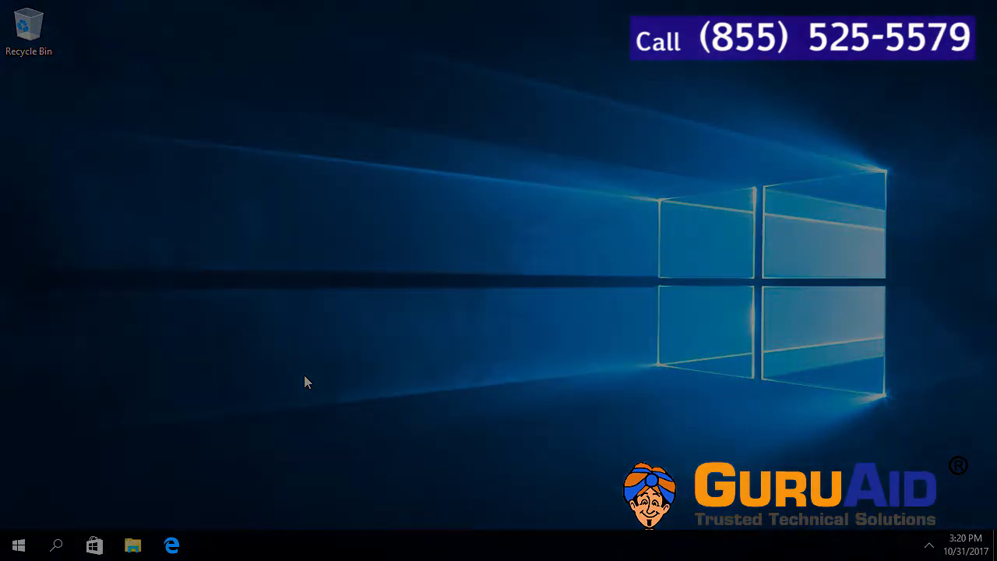
Launch Microsoft Edge from the Windows 10 taskbar to its start page
left_click(172, 546)
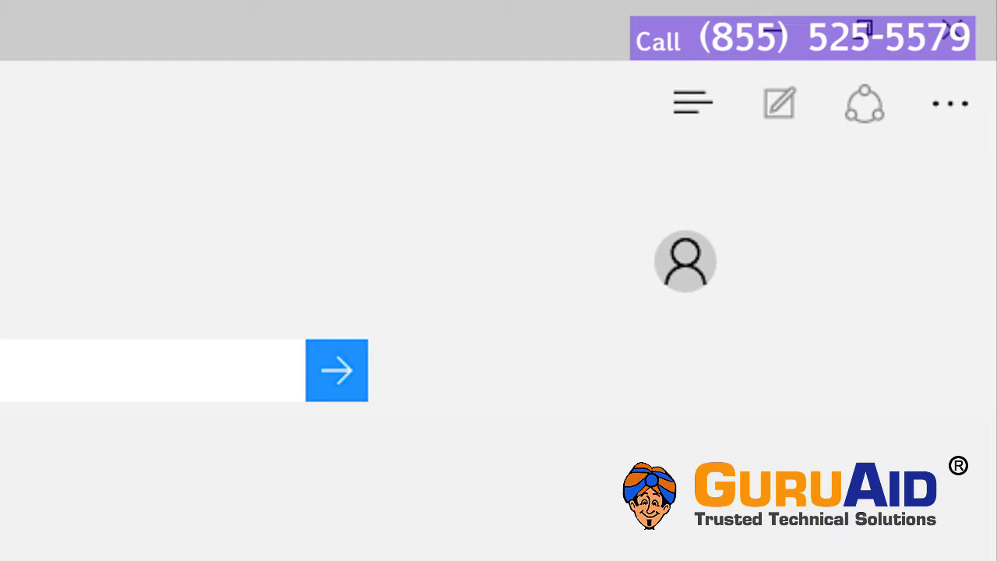
Open Edge's Settings pane from the '...' More actions menu
left_click(950, 103)
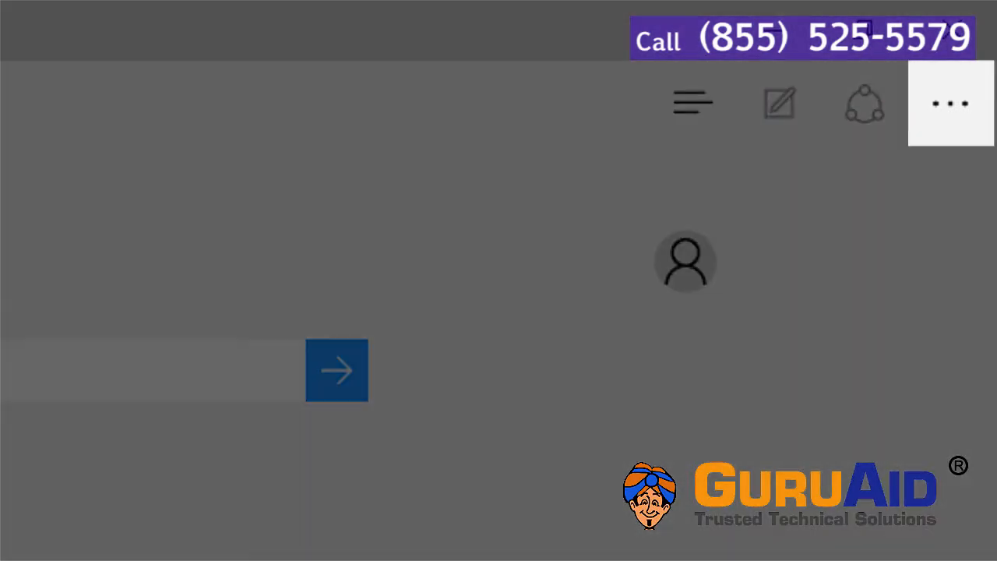
left_click(950, 103)
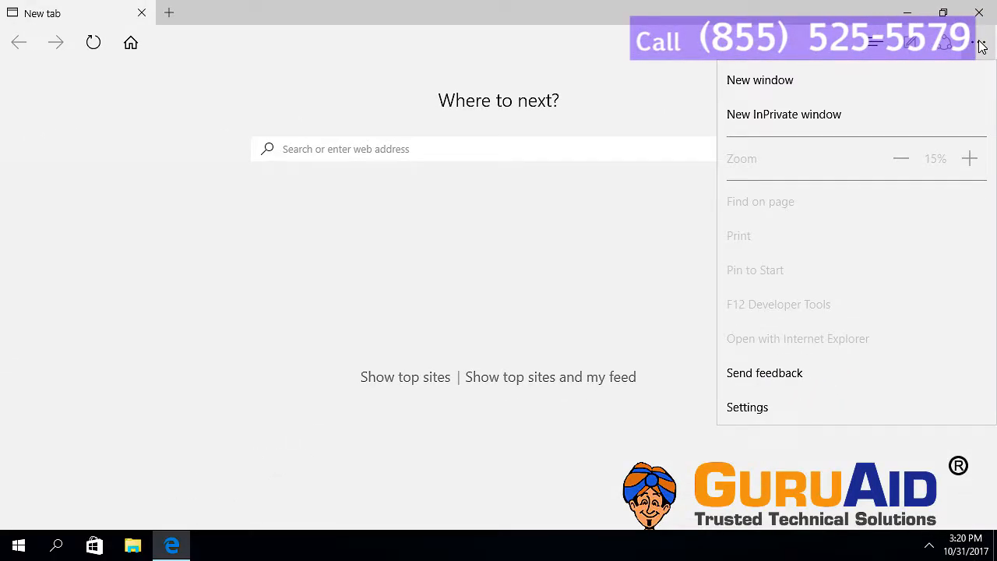
mouse_move(748, 407)
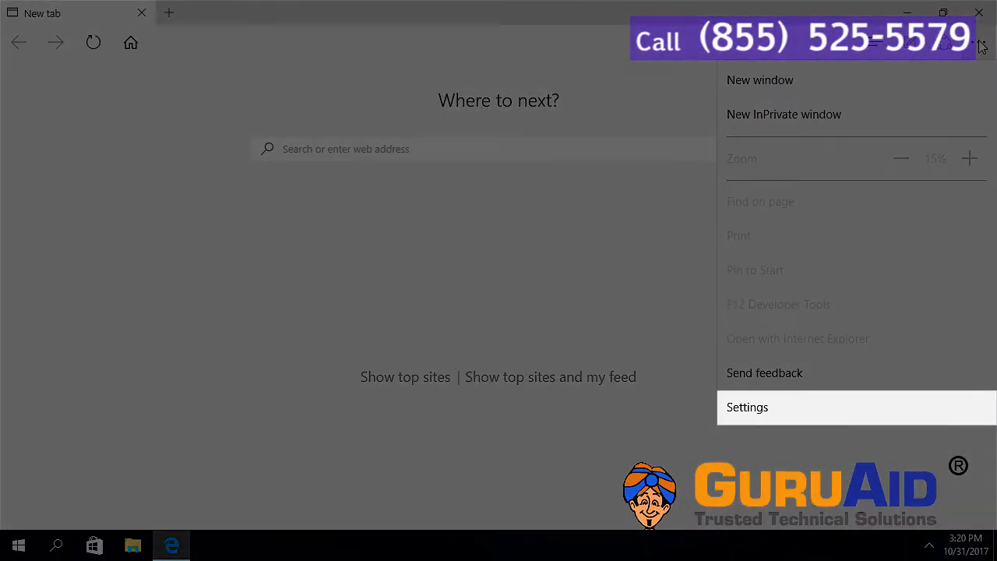
left_click(748, 407)
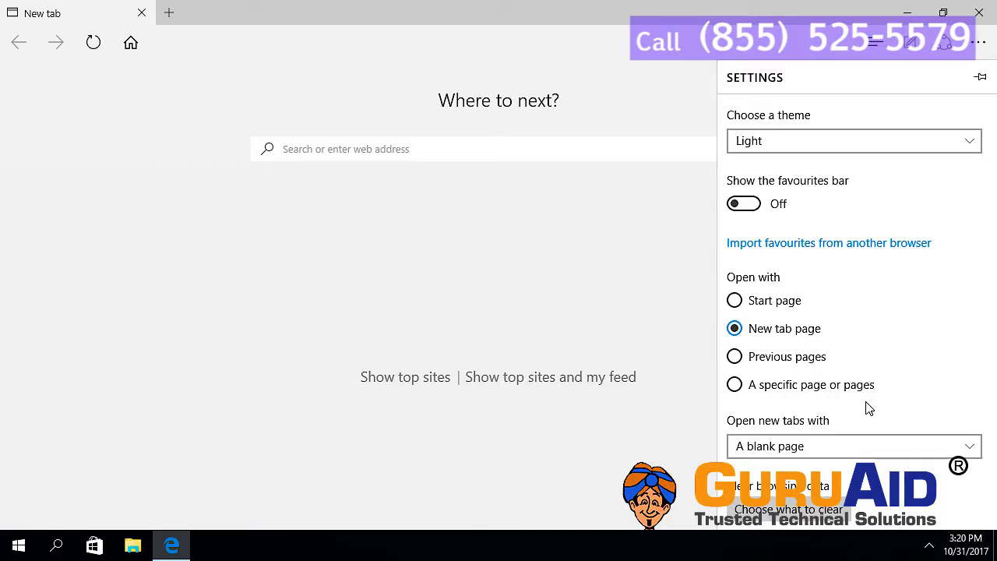
Reach 'View advanced settings' further down the pane and show the advanced settings
scroll("down", 3)
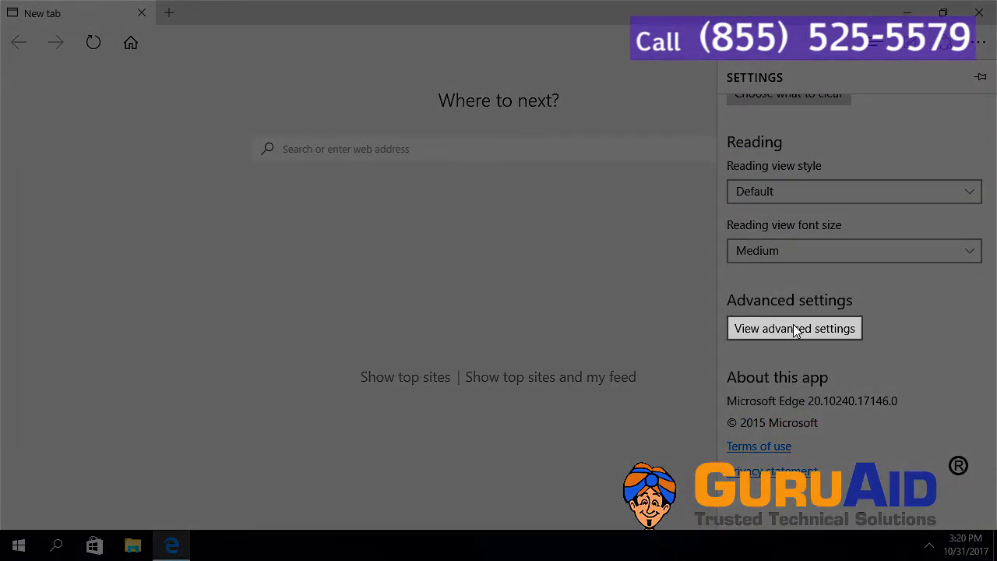
left_click(795, 327)
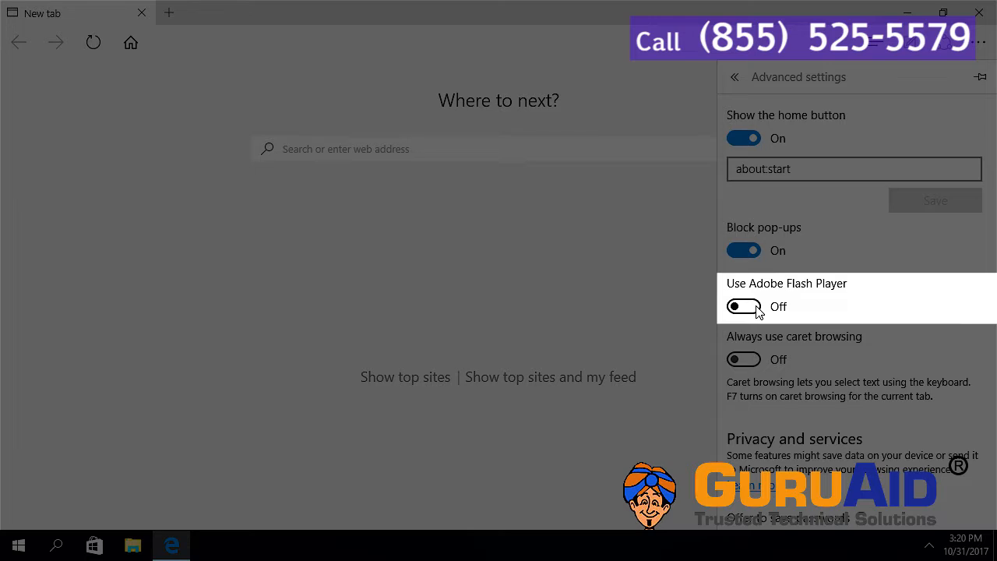
left_click(744, 306)
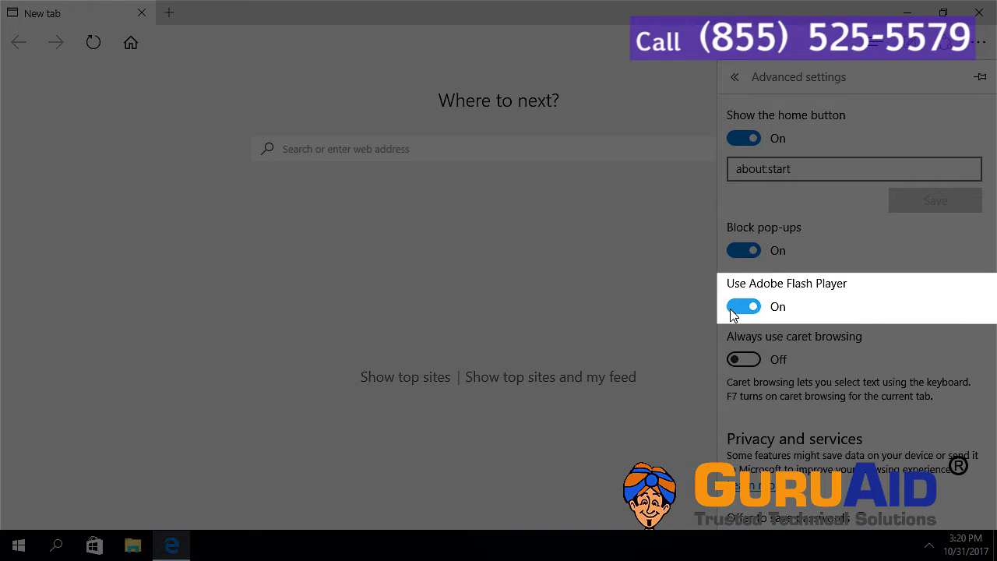
left_click(743, 305)
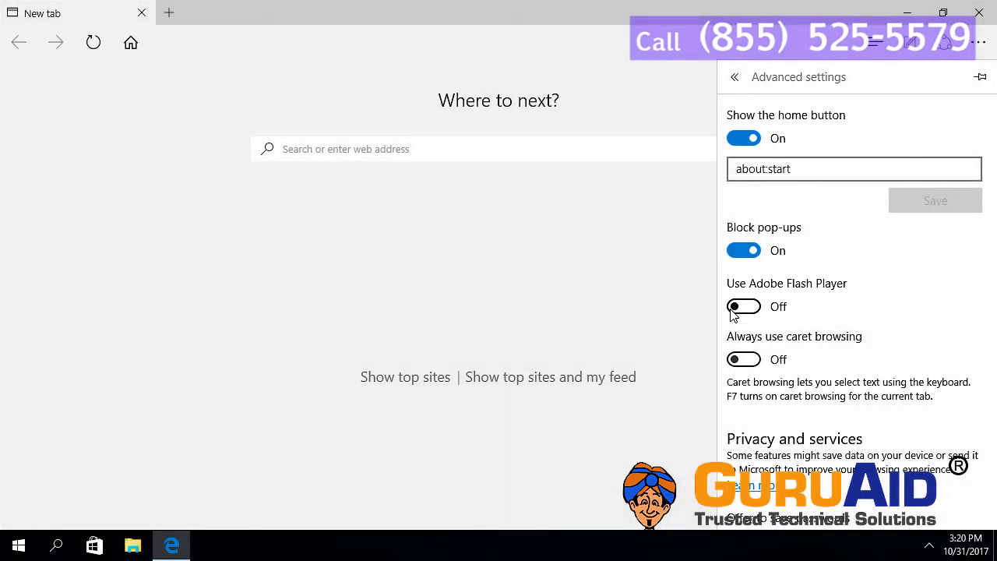